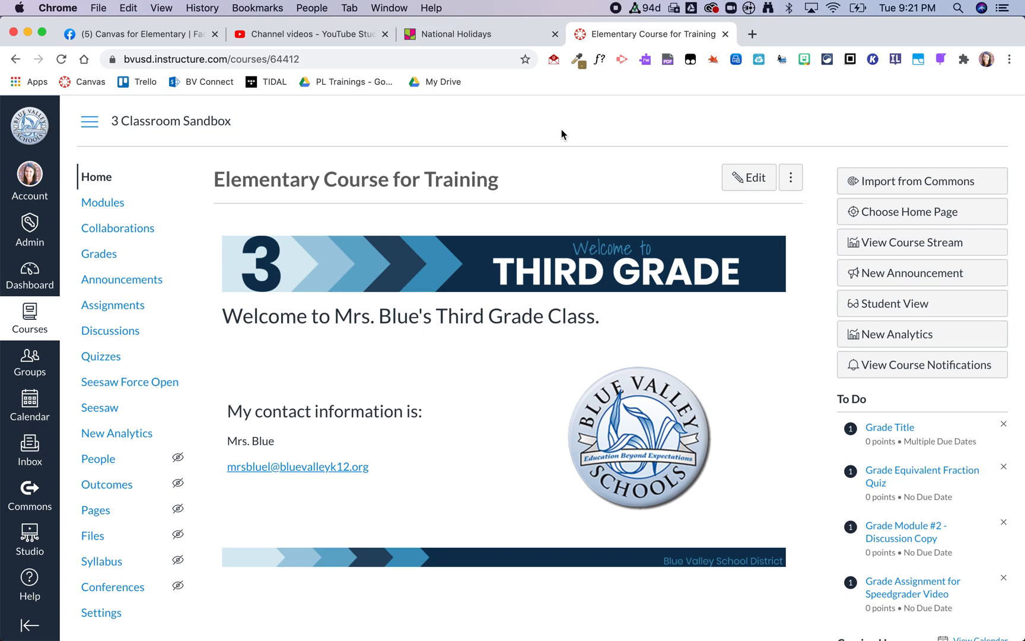
mouse_move(322, 283)
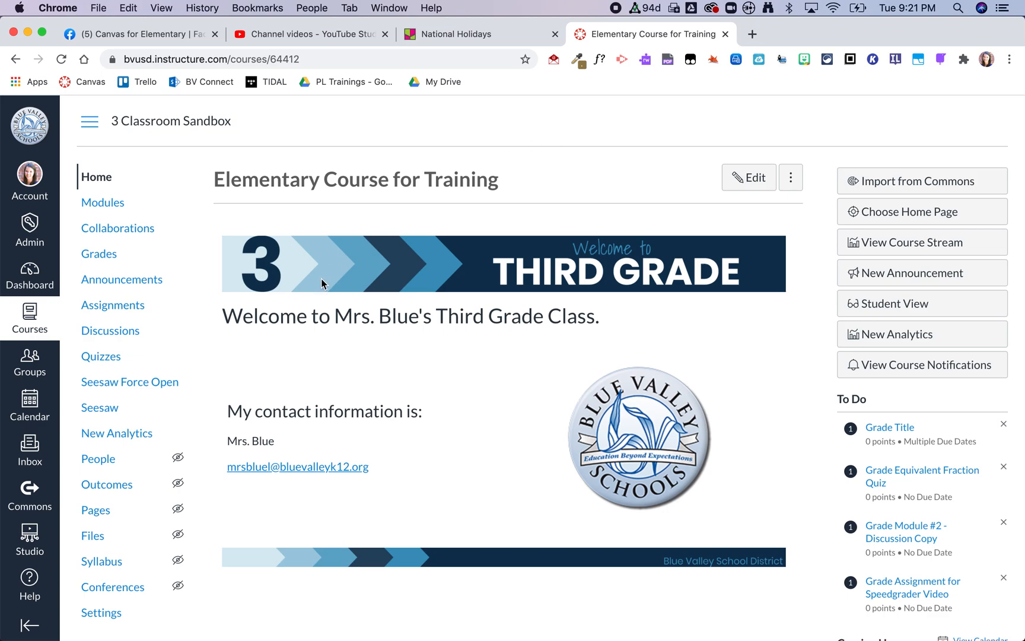
Show the full pages list of the 3 Classroom Sandbox course via View All Pages
left_click(95, 509)
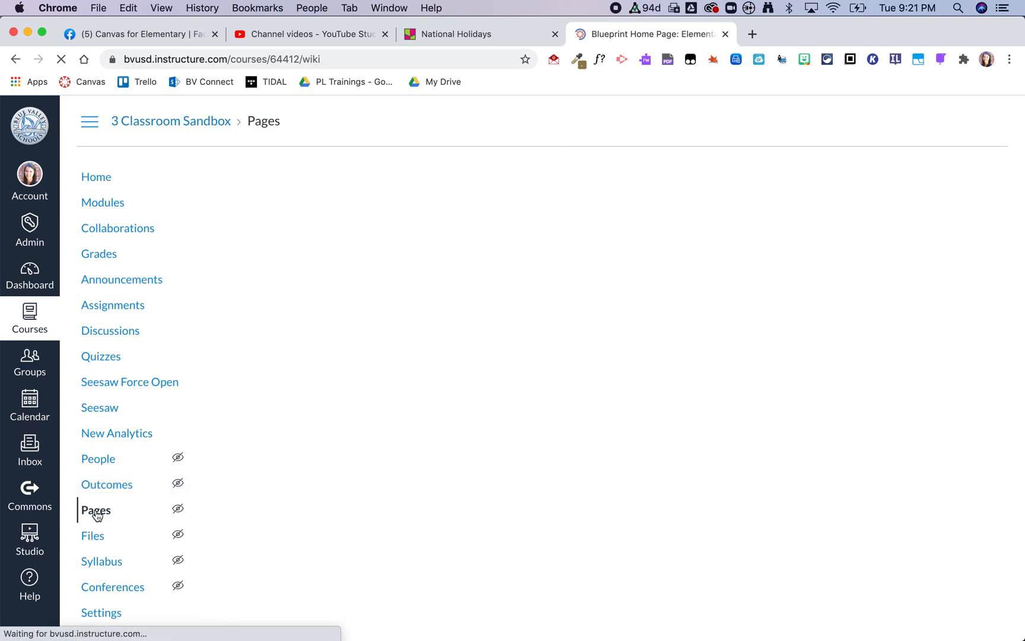
left_click(95, 510)
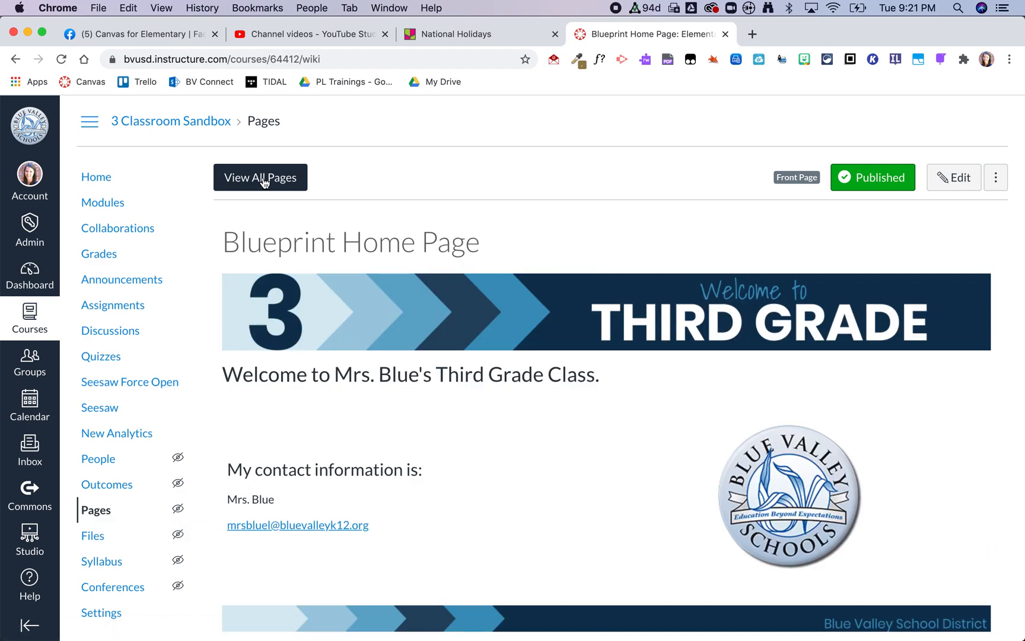
left_click(260, 177)
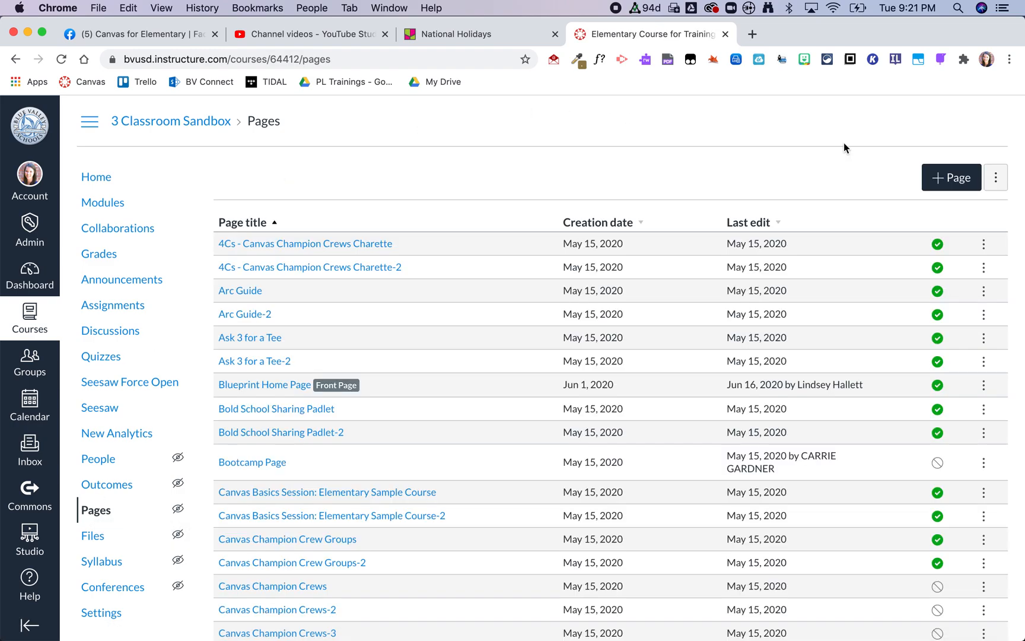
Create a new course page and title it 'Padlet'
left_click(950, 177)
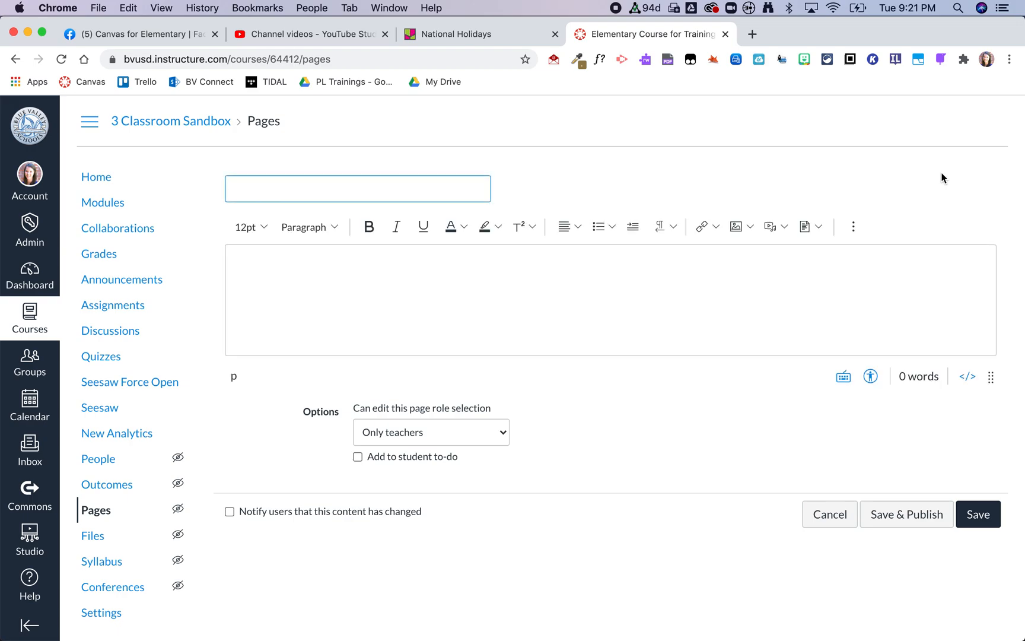
type("Padlet")
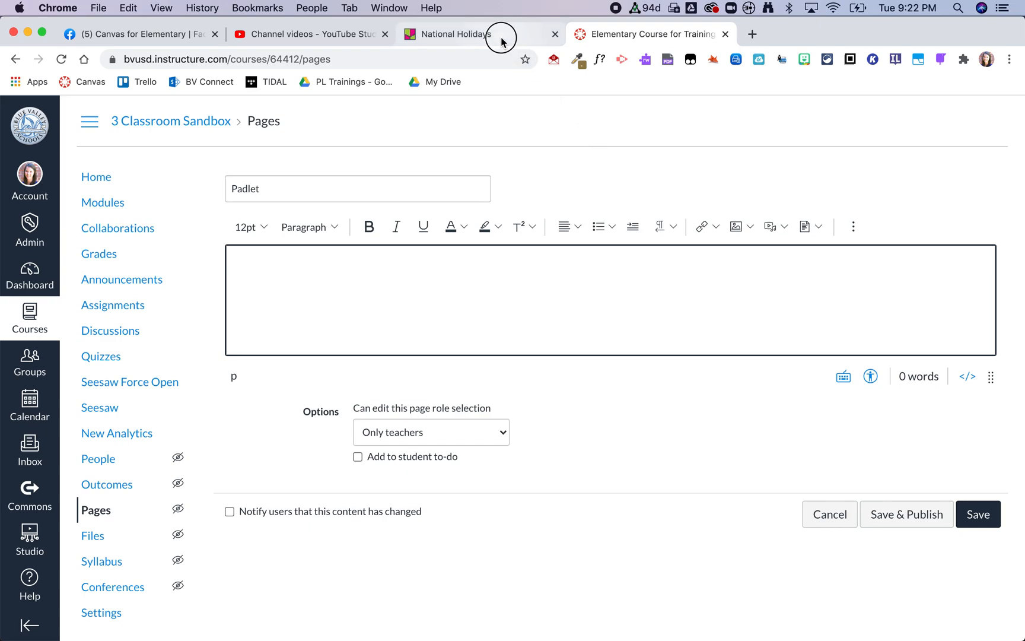
Copy the website embed code of the National Holidays board from Padlet's Share options
left_click(458, 33)
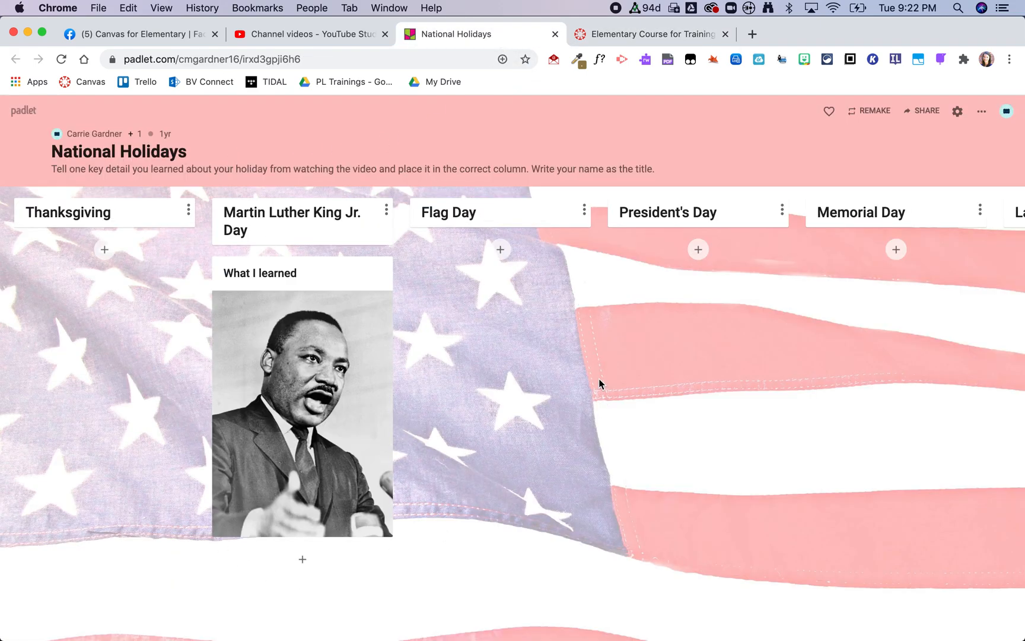
mouse_move(886, 152)
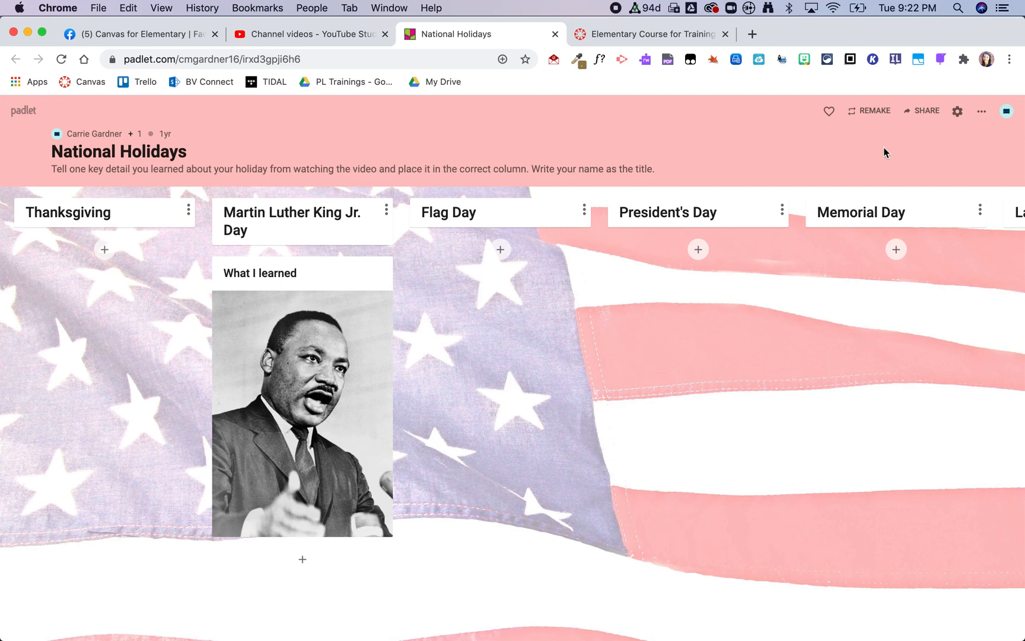
left_click(925, 111)
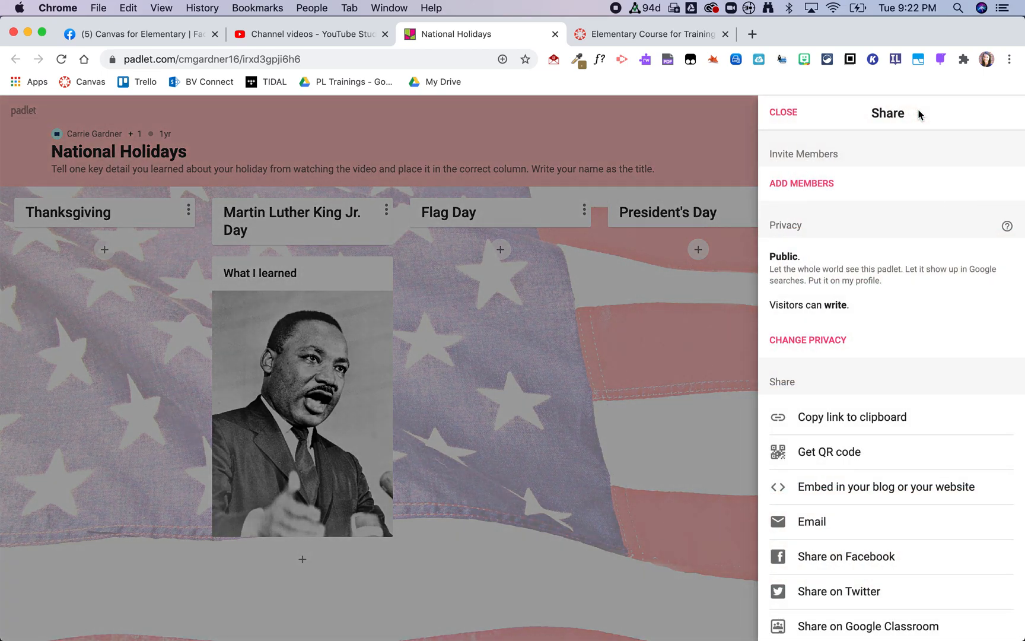
mouse_move(847, 403)
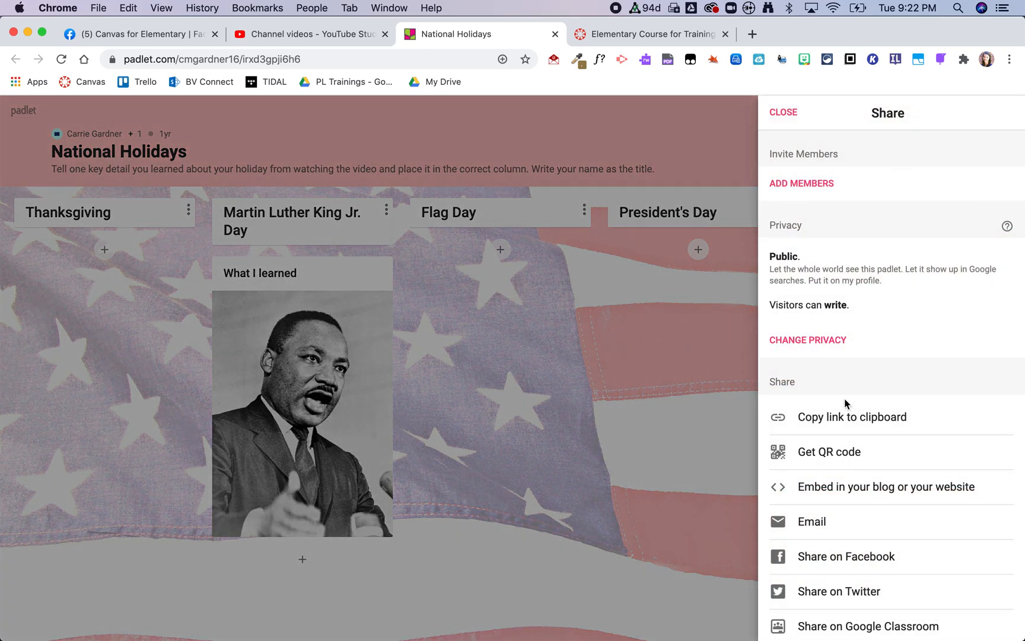
left_click(886, 486)
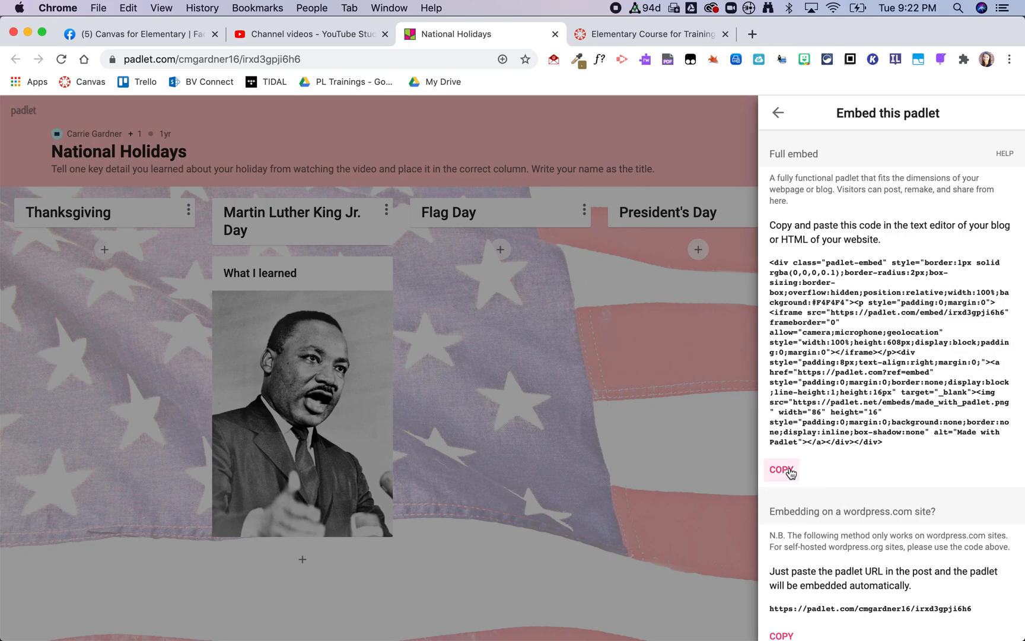
left_click(781, 470)
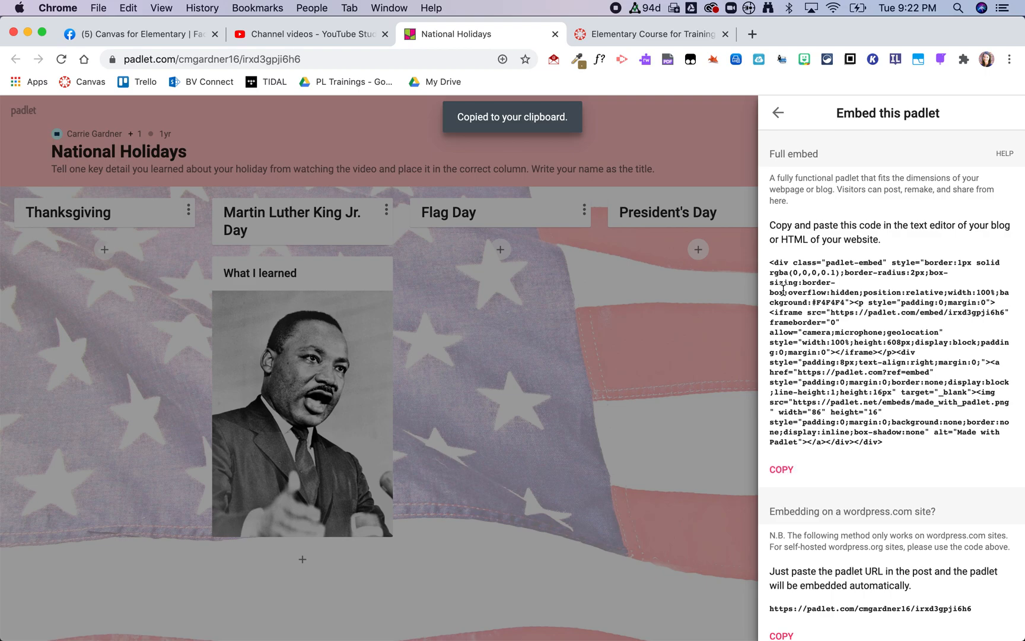
Paste the National Holidays embed code into the Padlet page's raw HTML editor
left_click(648, 33)
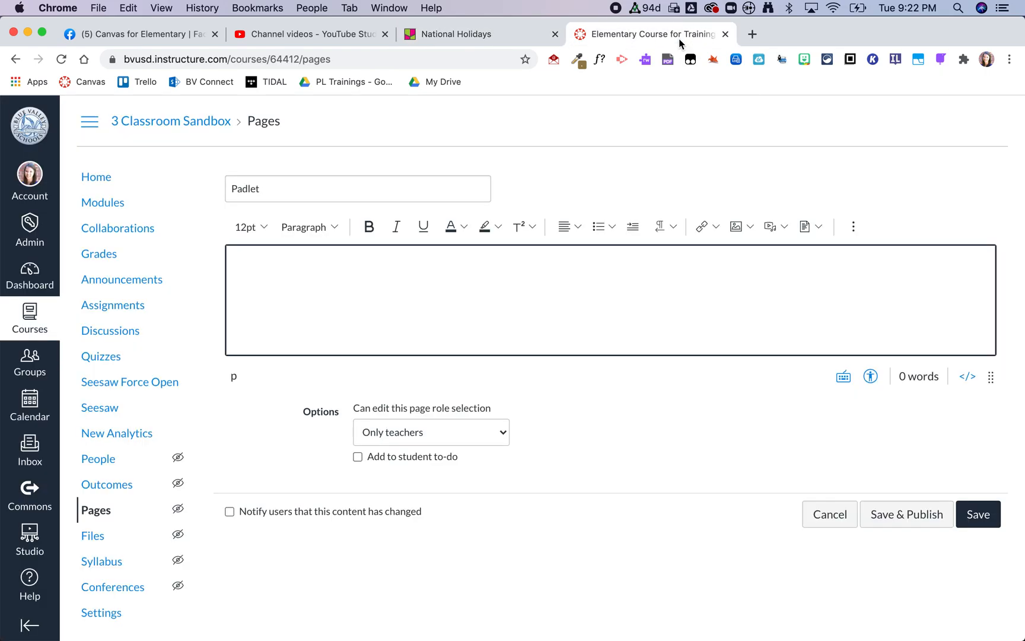
mouse_move(954, 340)
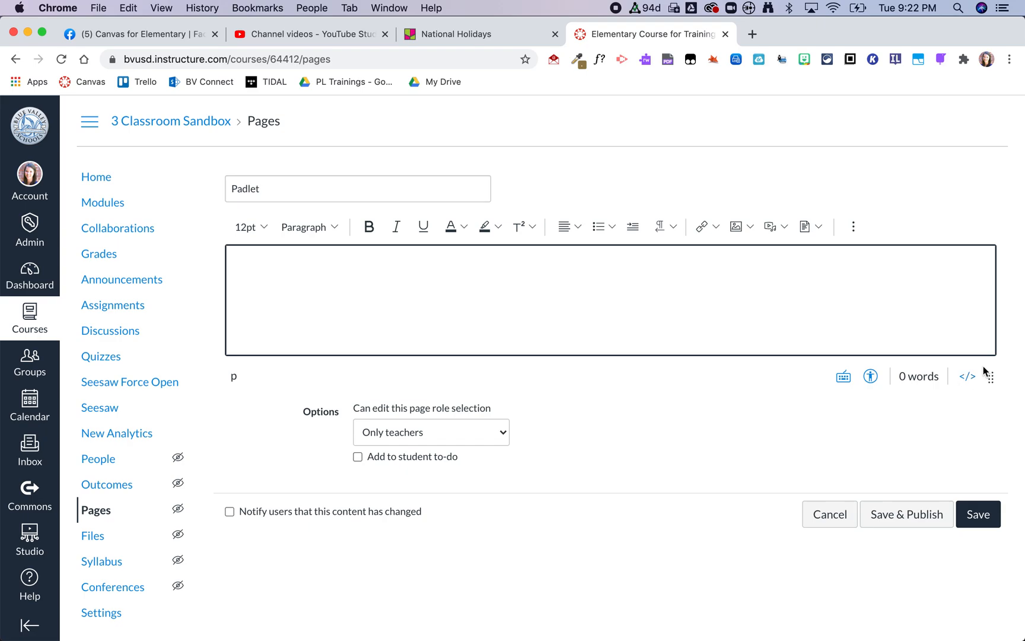
mouse_move(969, 376)
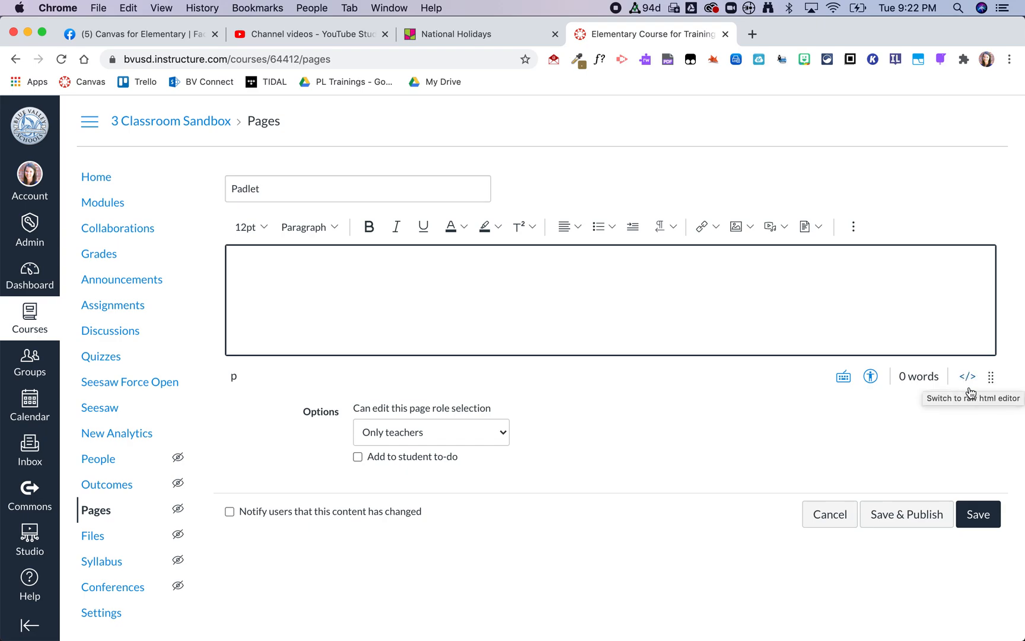
mouse_move(965, 254)
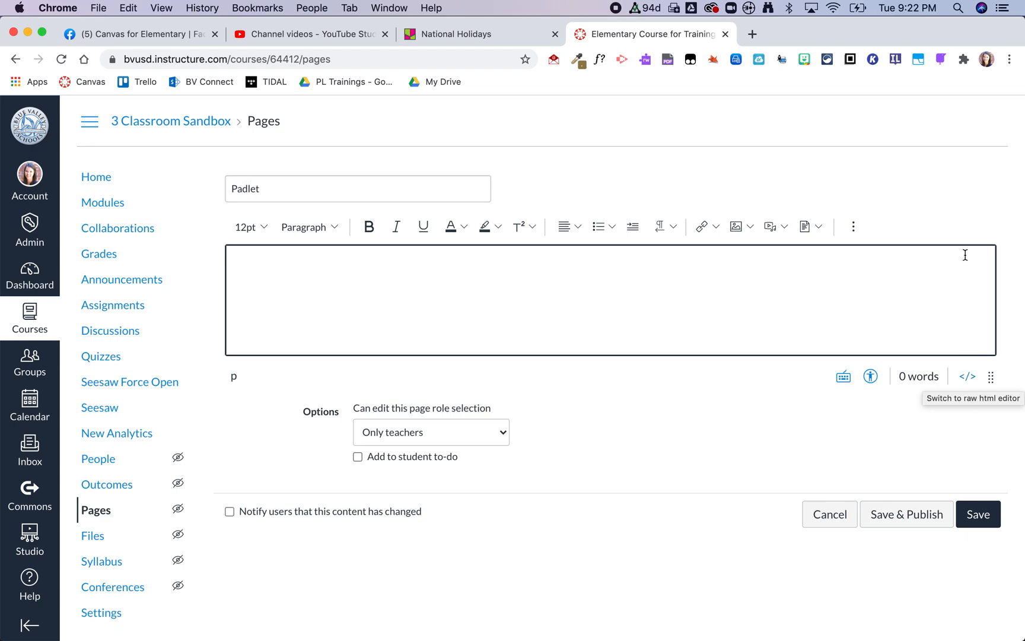
mouse_move(944, 218)
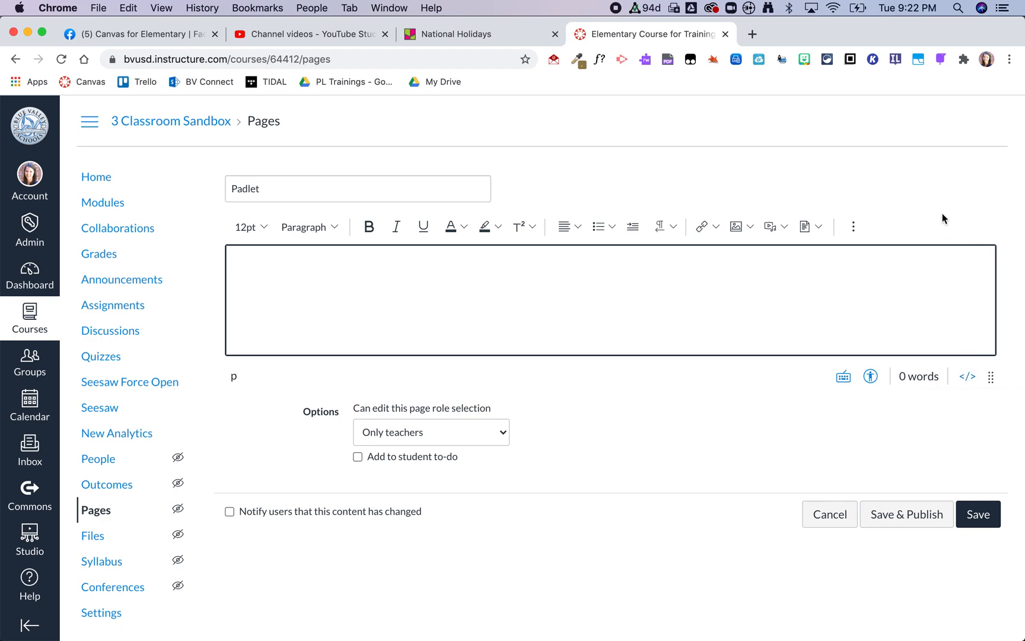
mouse_move(967, 377)
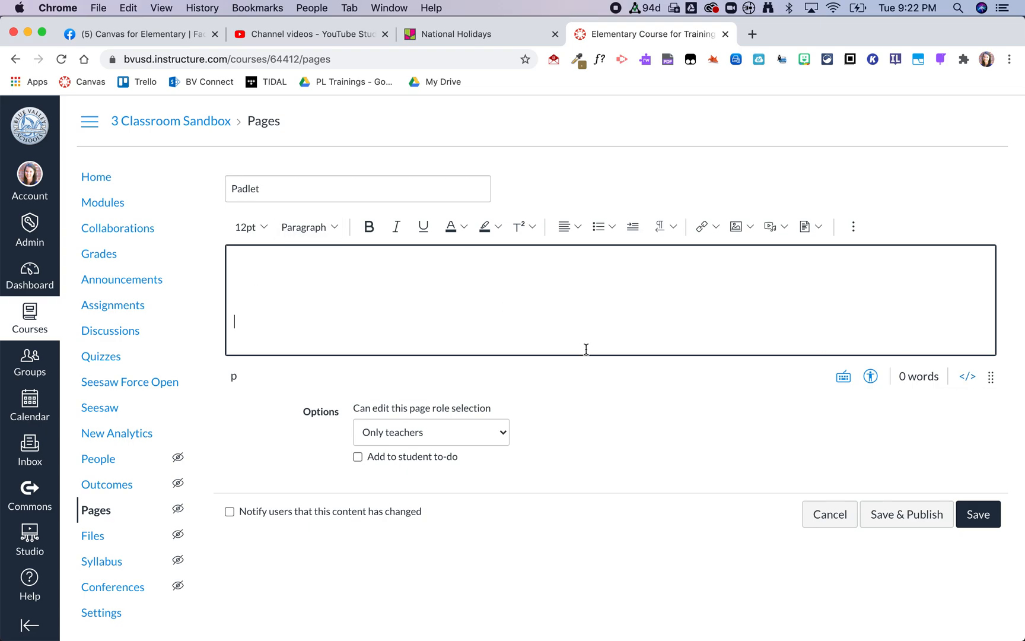
mouse_move(839, 365)
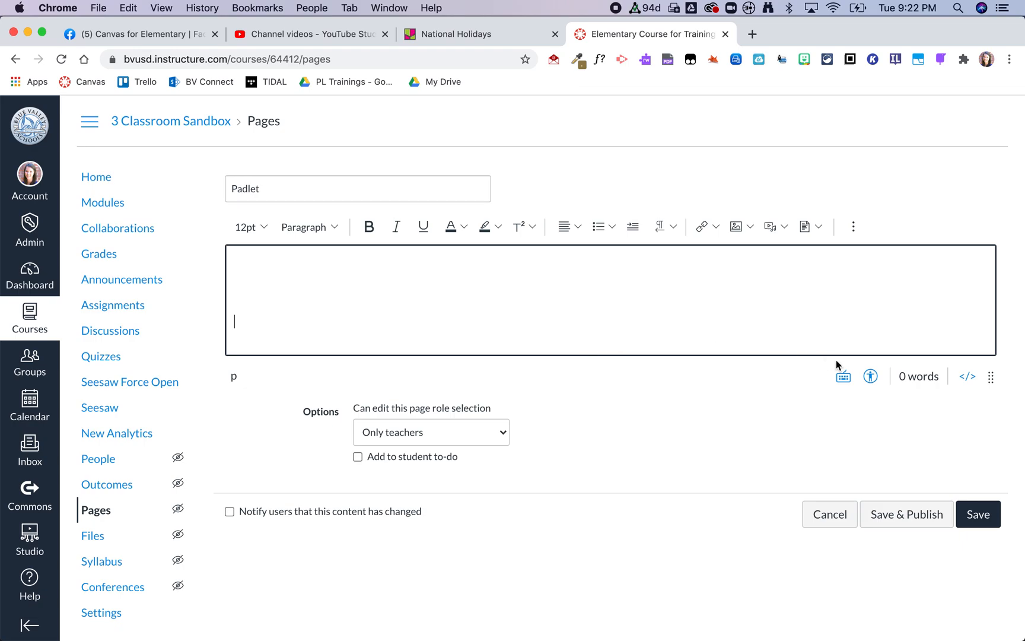
left_click(966, 376)
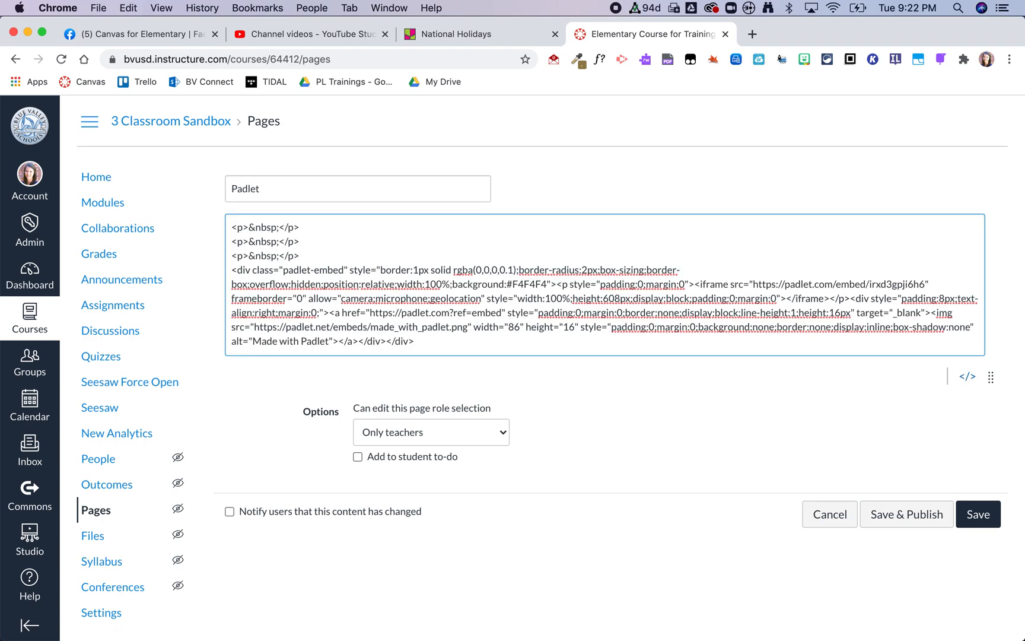
mouse_move(967, 378)
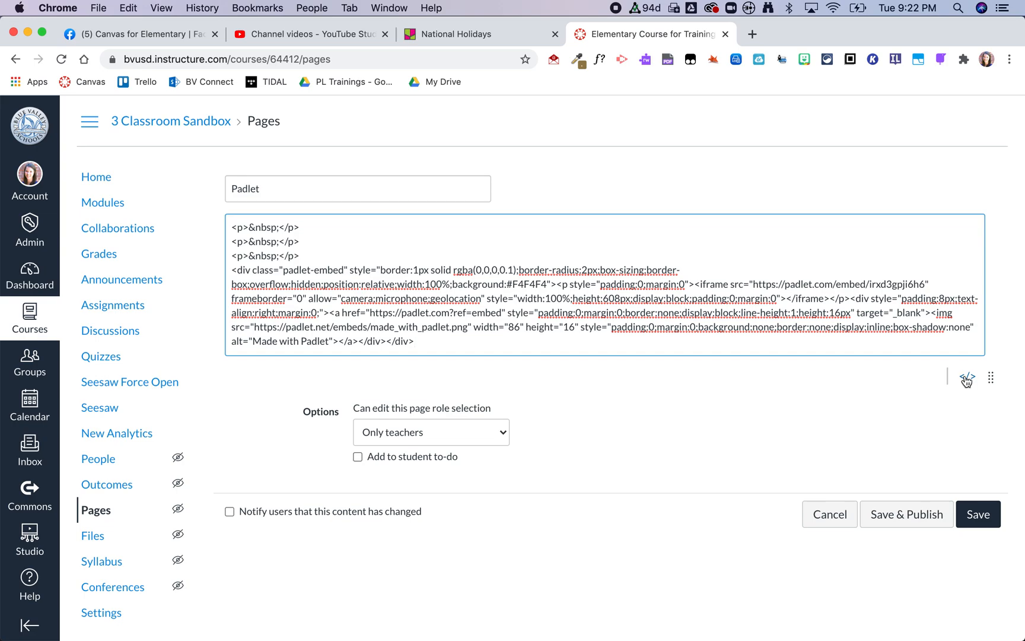
Return to the rich editor showing the board and add 'Instructions:' above it
left_click(967, 377)
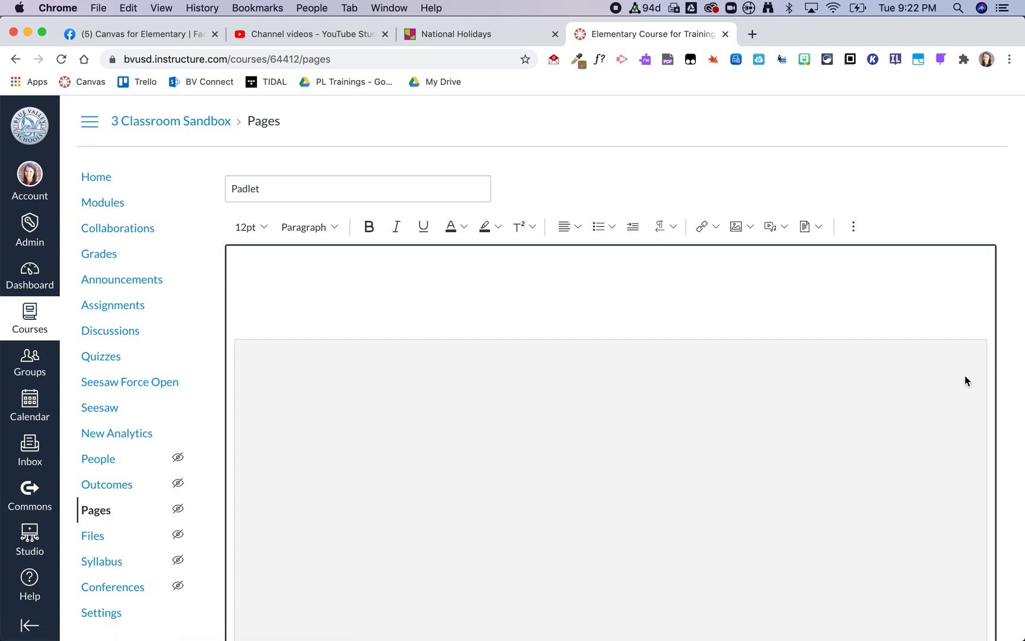
scroll("down", 3)
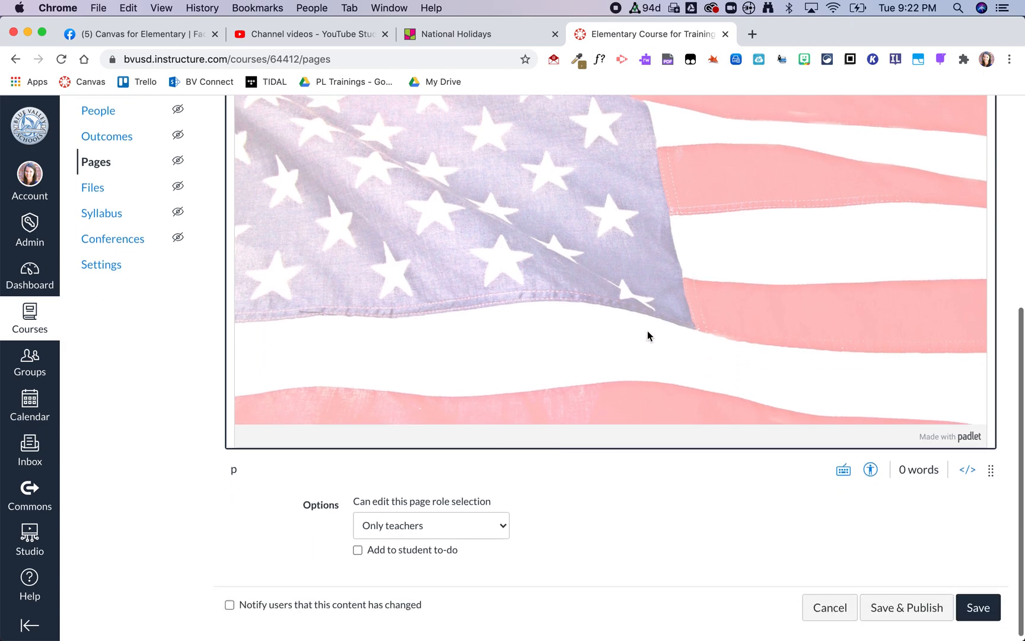
scroll("up", 3)
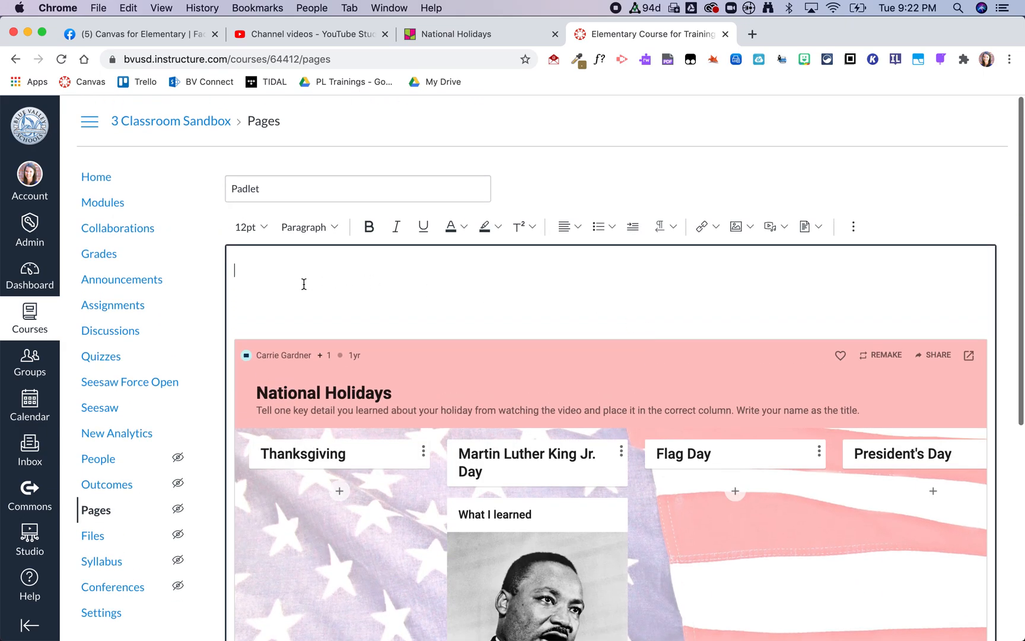
type("Instruct")
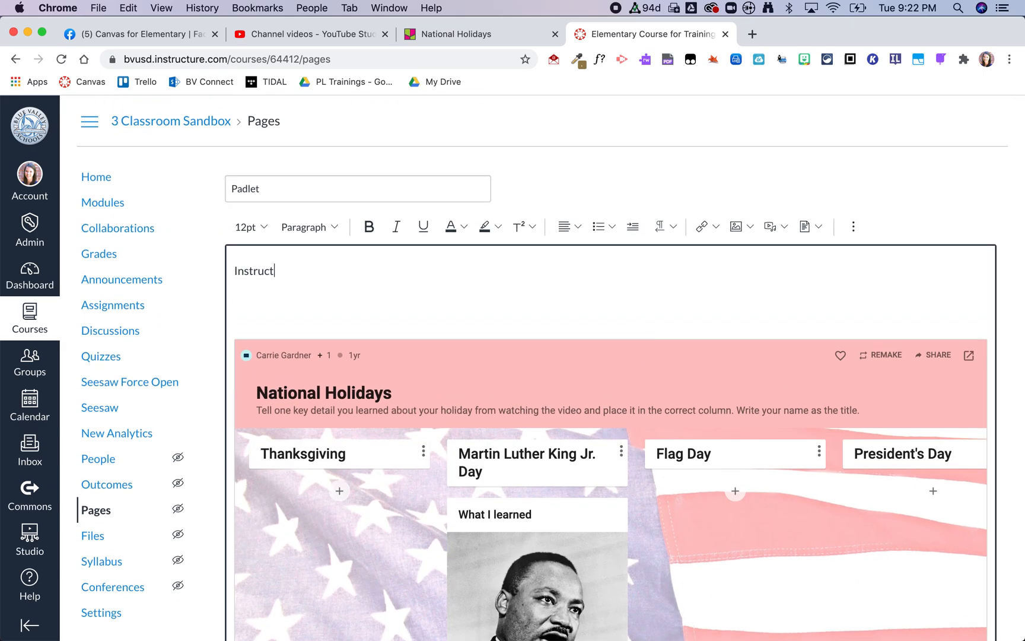
type("ions:")
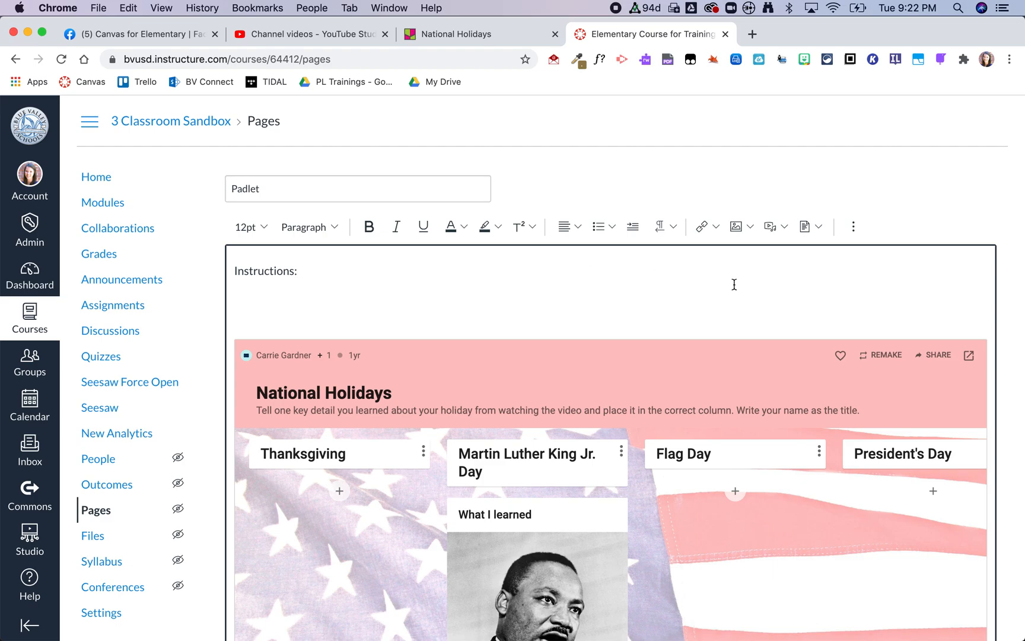
mouse_move(1005, 319)
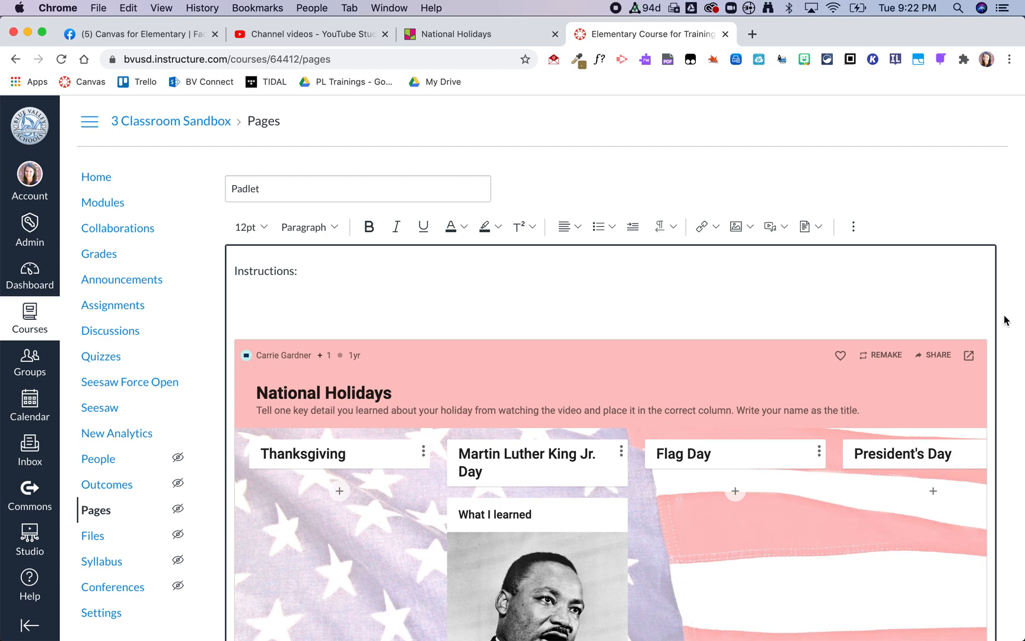
scroll("down", 3)
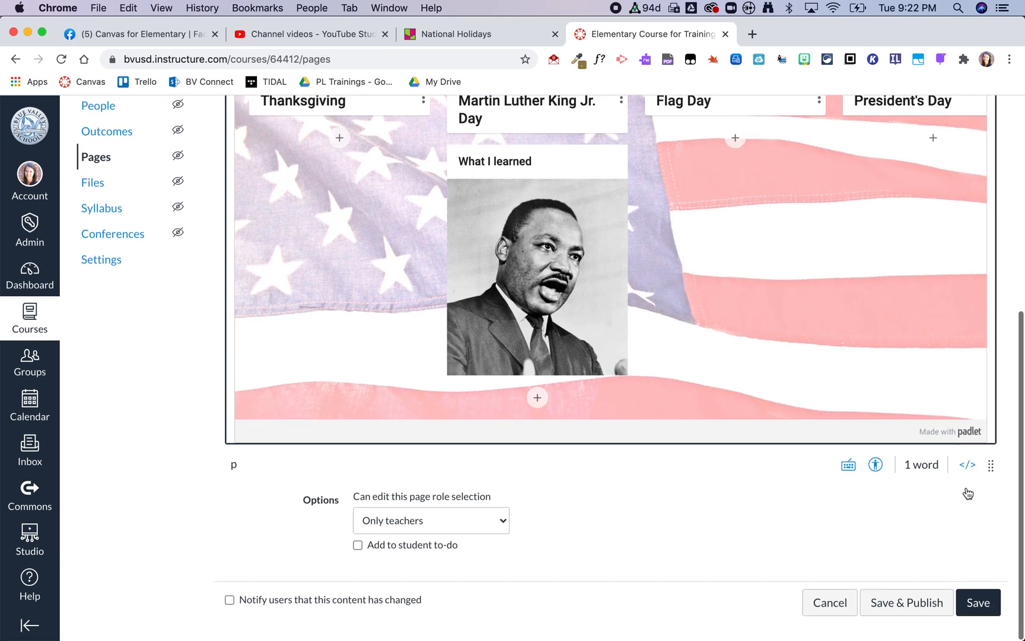
Save the Padlet page and review the Instructions line and embedded board
left_click(978, 602)
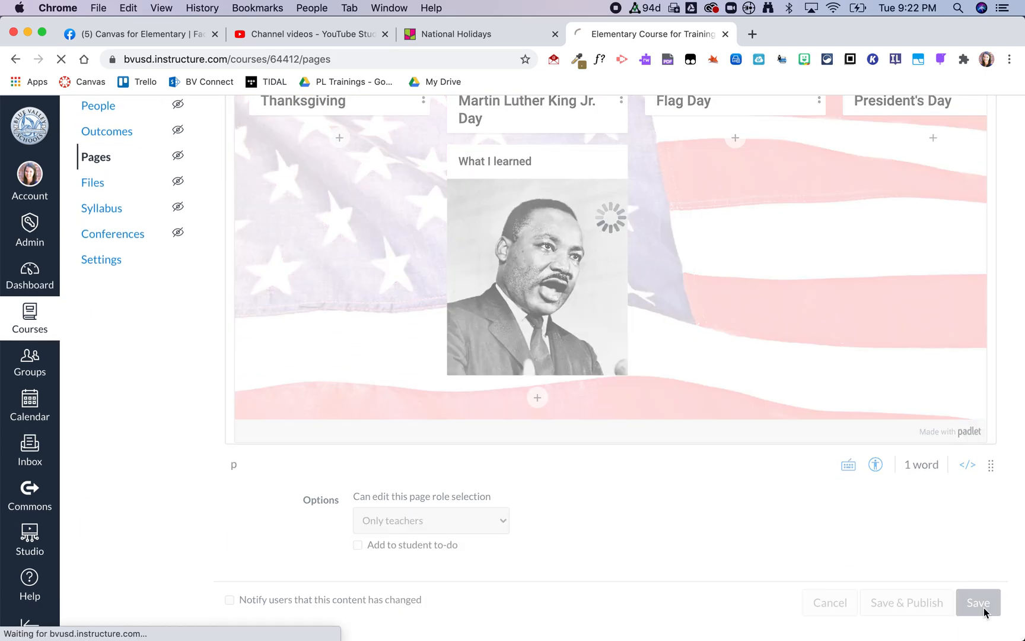
left_click(977, 602)
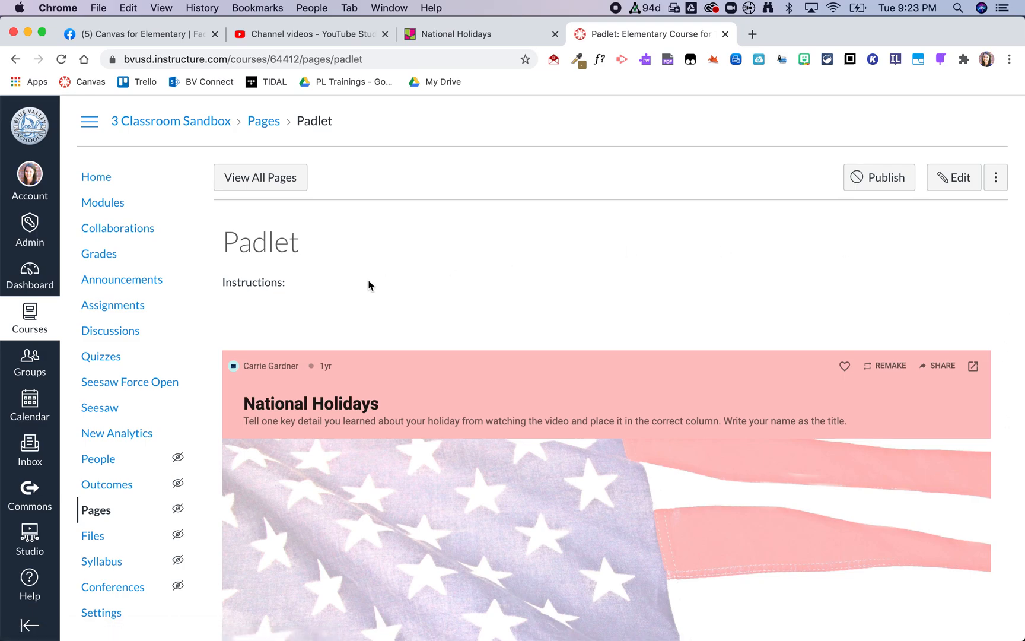
scroll("down", 3)
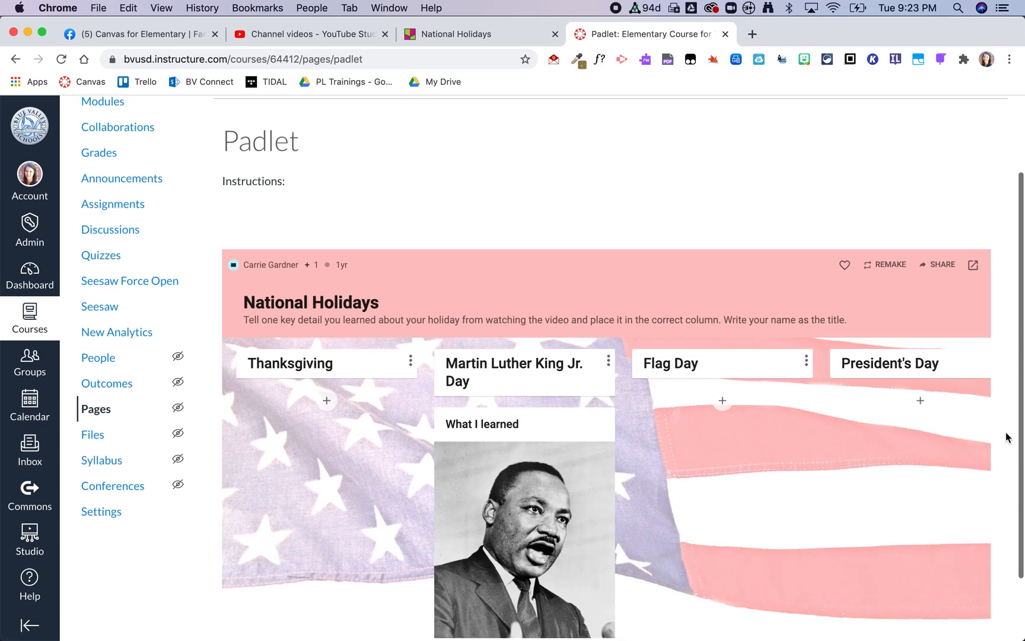
scroll("down", 3)
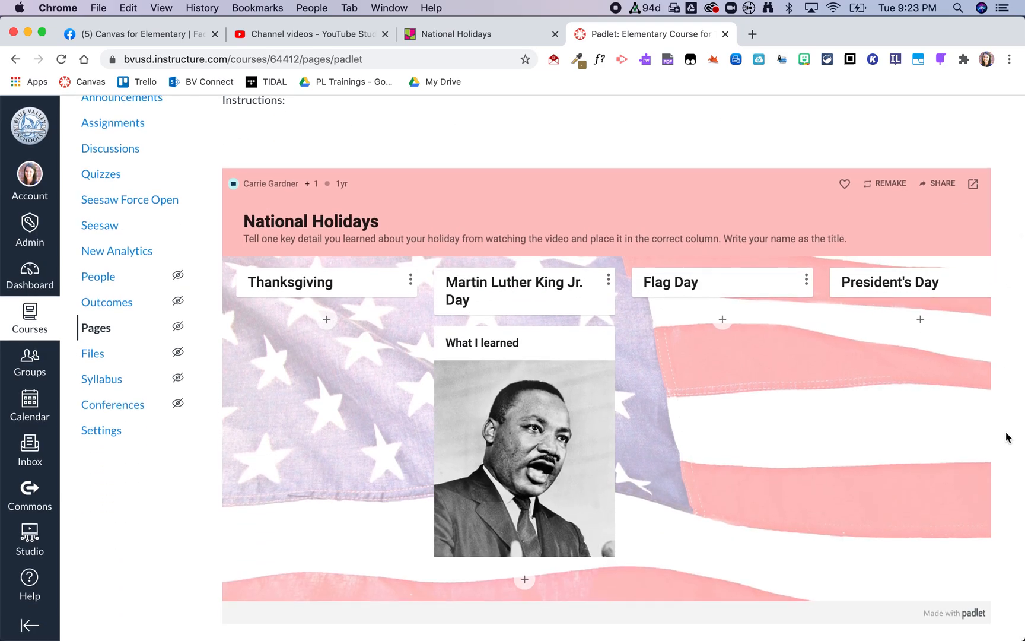
mouse_move(741, 359)
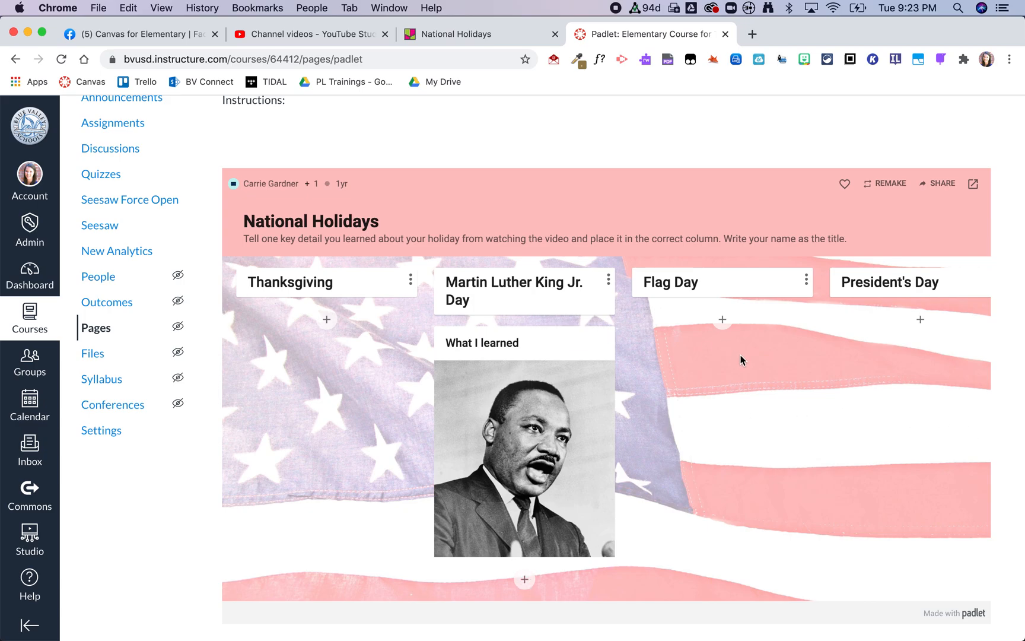
mouse_move(1017, 307)
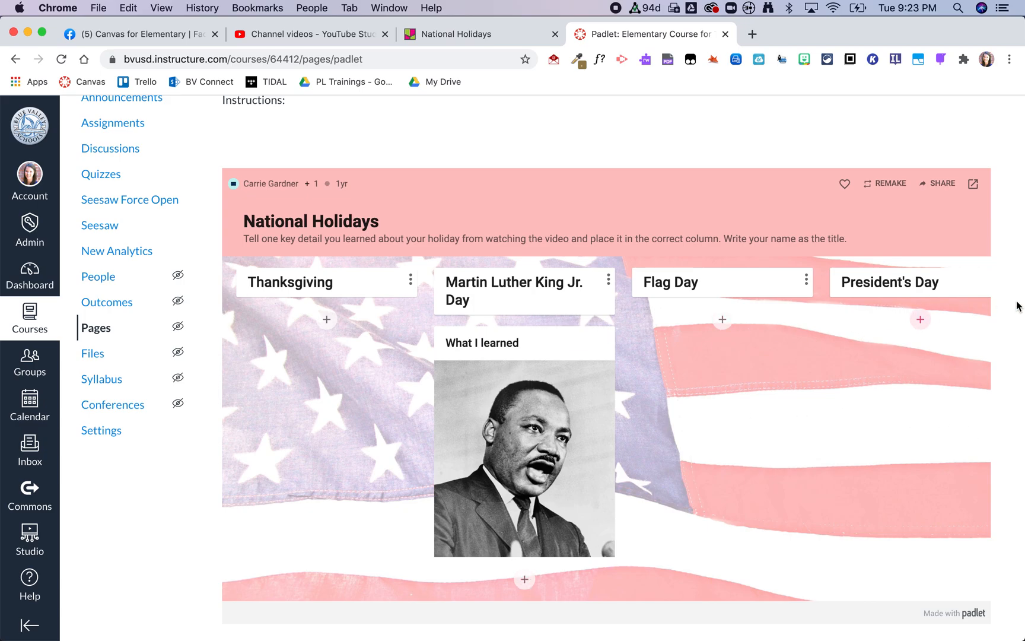